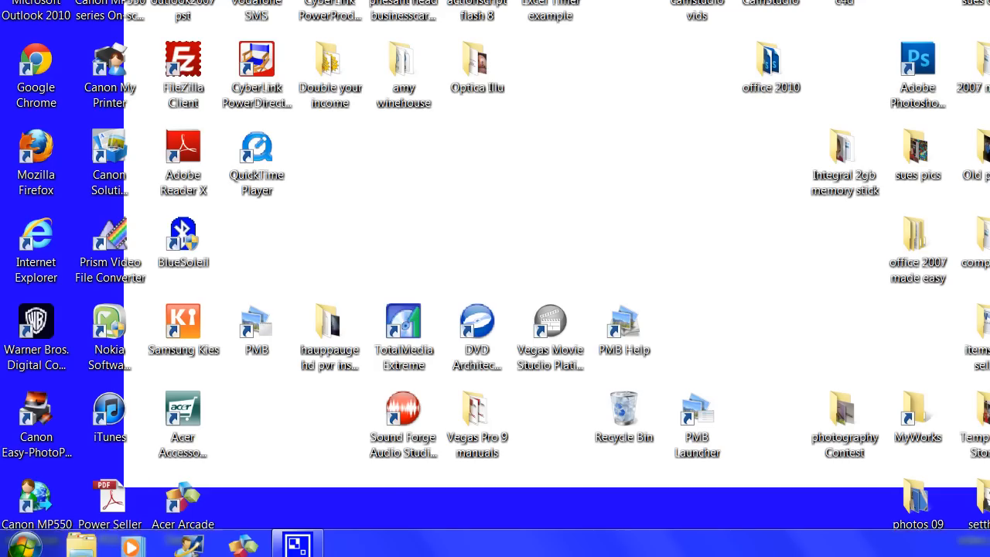
From Start, go to All Programs and expand the Microsoft Office folder
left_click(19, 539)
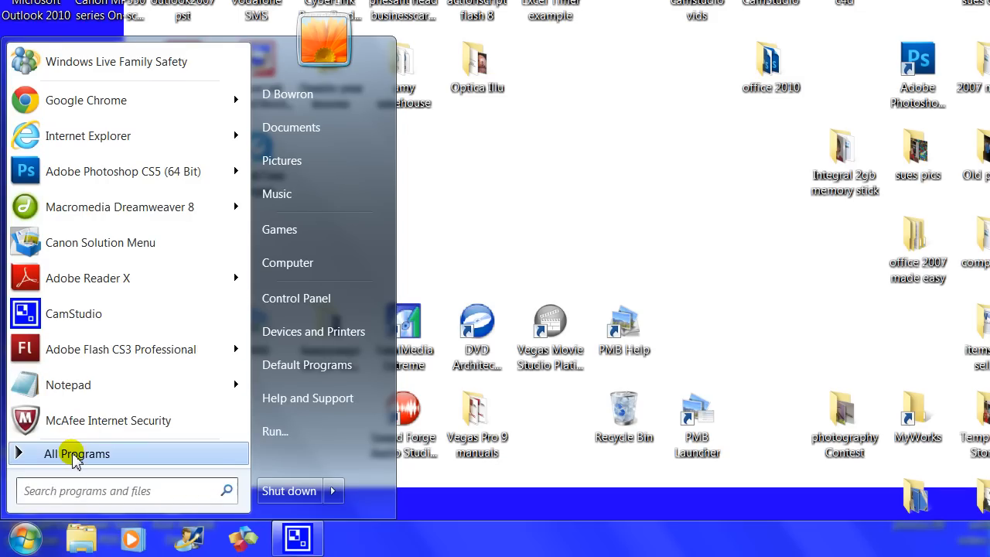
left_click(77, 453)
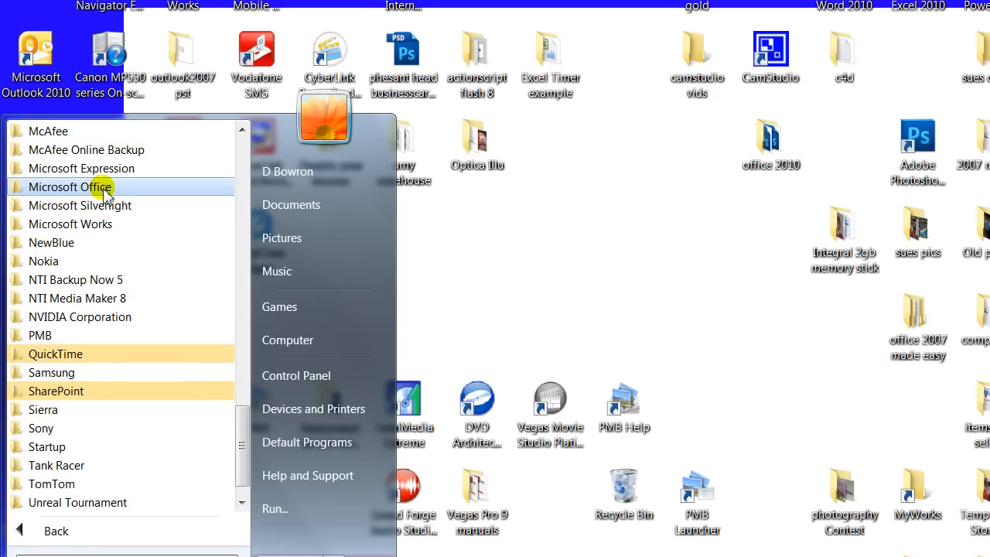
left_click(70, 186)
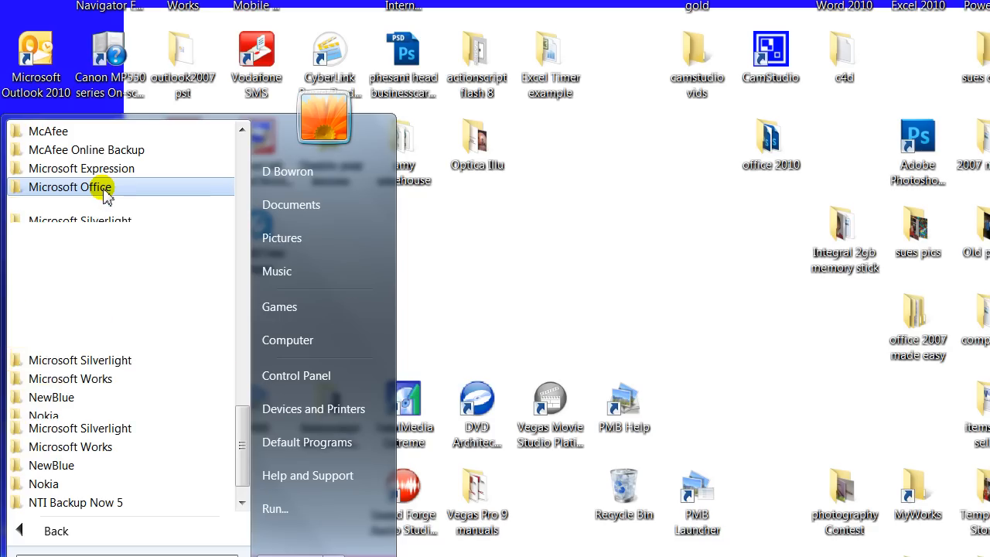
left_click(70, 186)
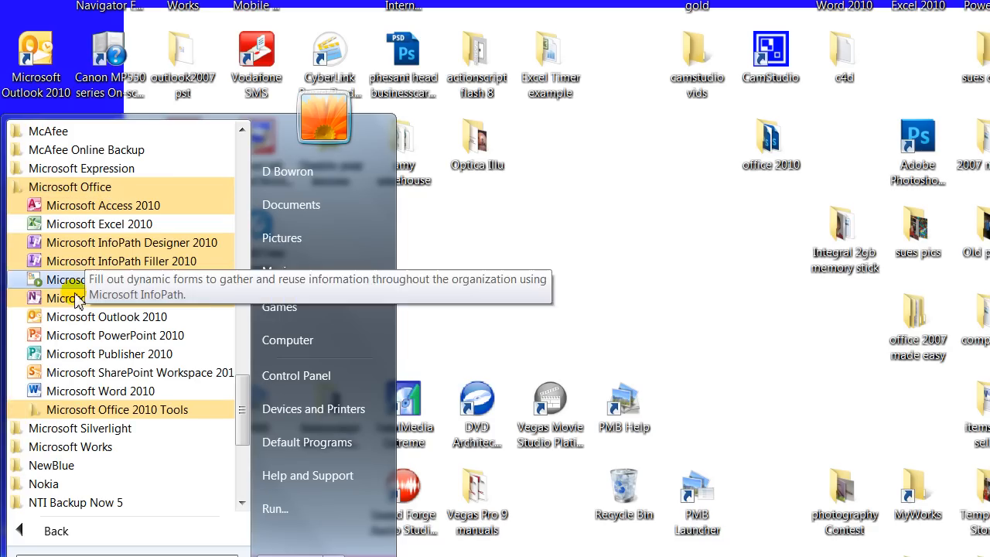
mouse_move(103, 205)
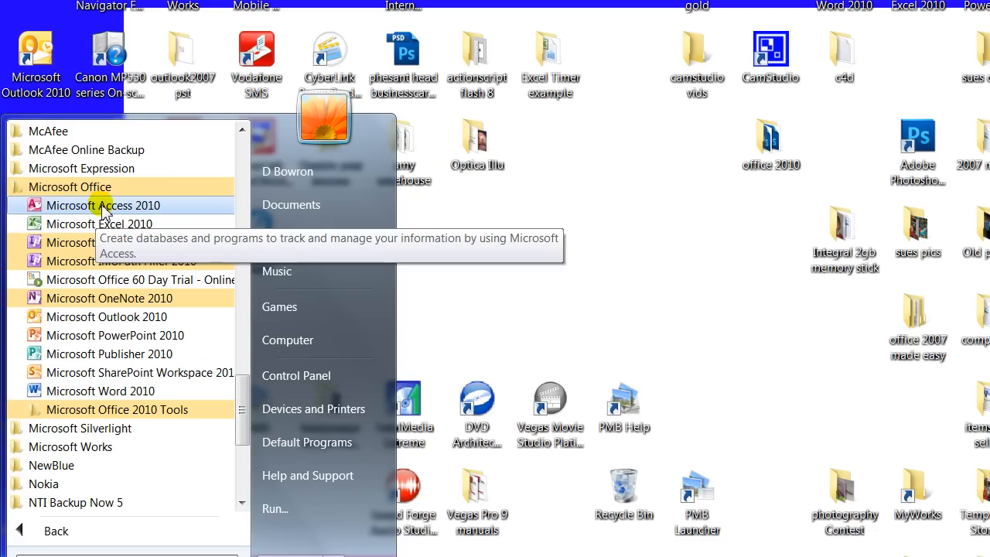
mouse_move(75, 219)
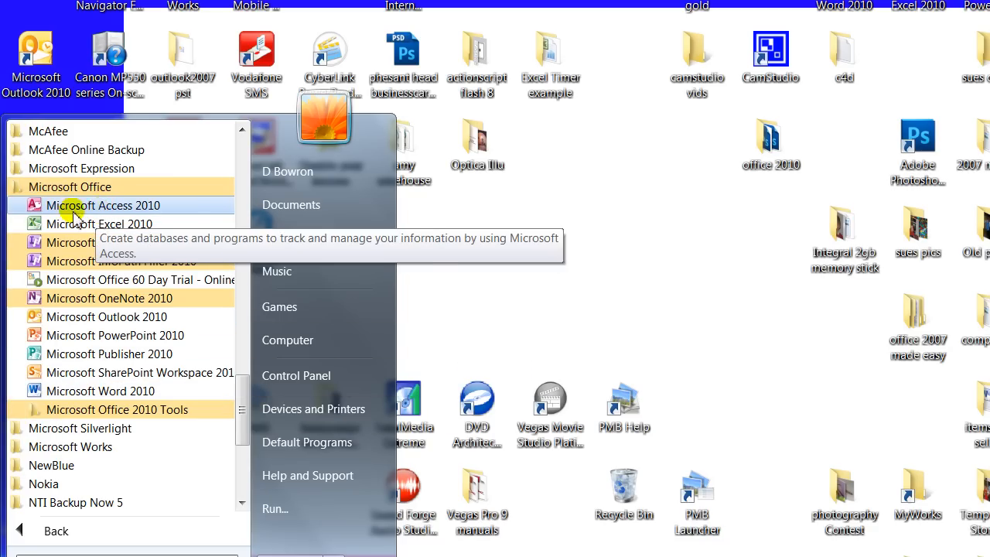
mouse_move(99, 224)
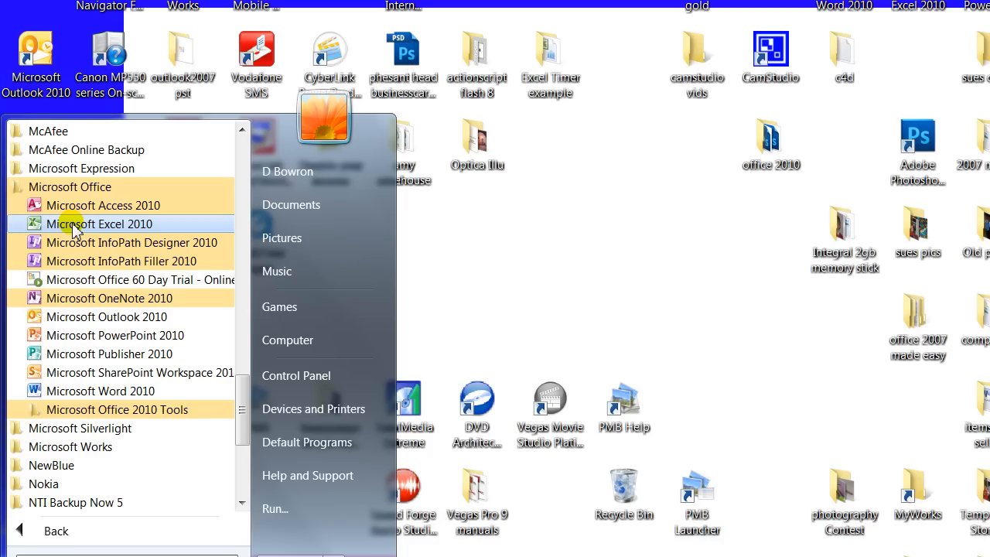
mouse_move(82, 228)
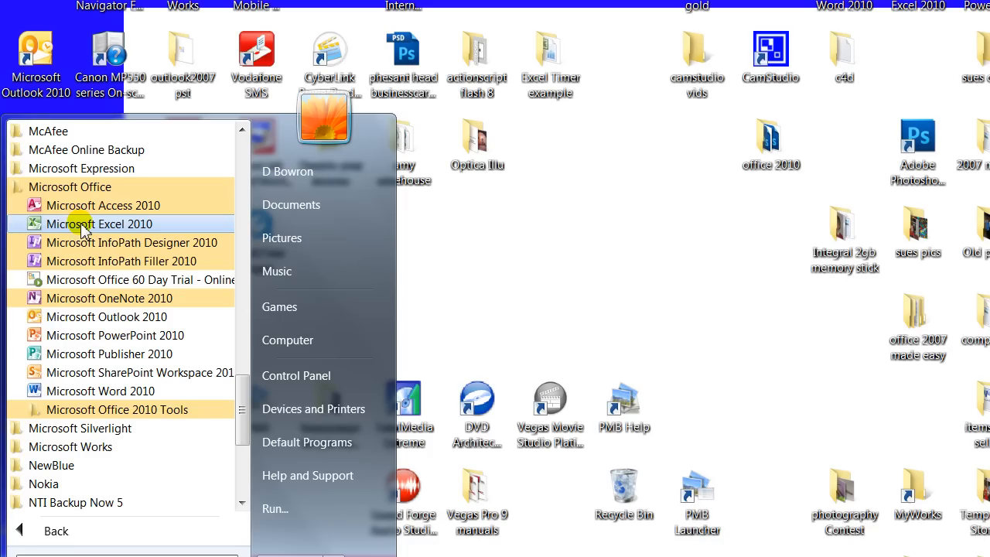
Bring up the context menu for Microsoft Excel 2010
right_click(99, 224)
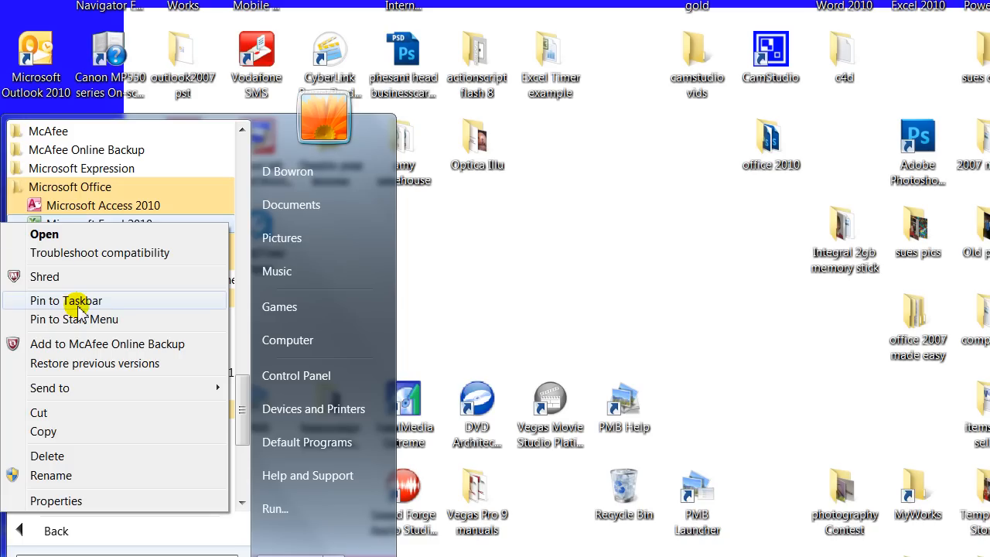
mouse_move(75, 318)
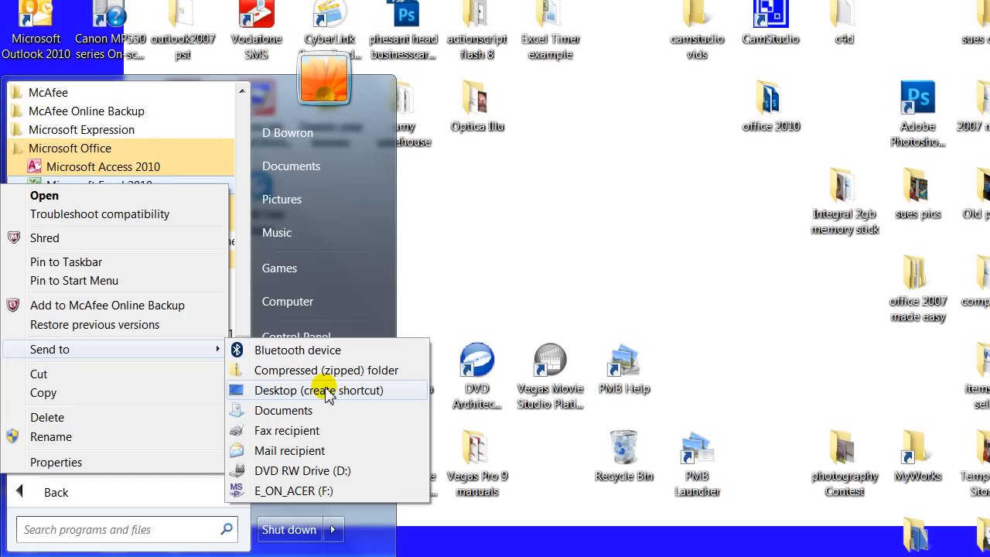
mouse_move(363, 390)
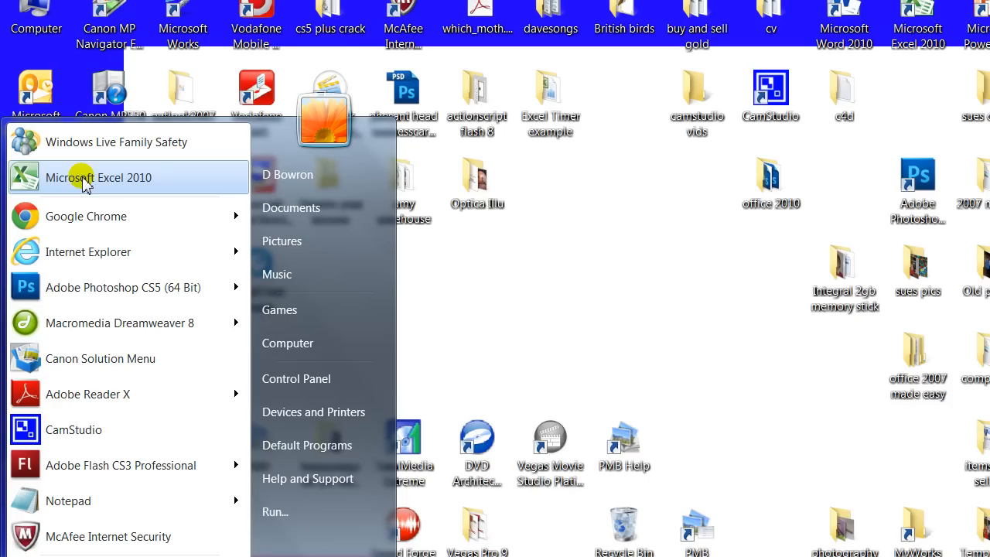
mouse_move(113, 179)
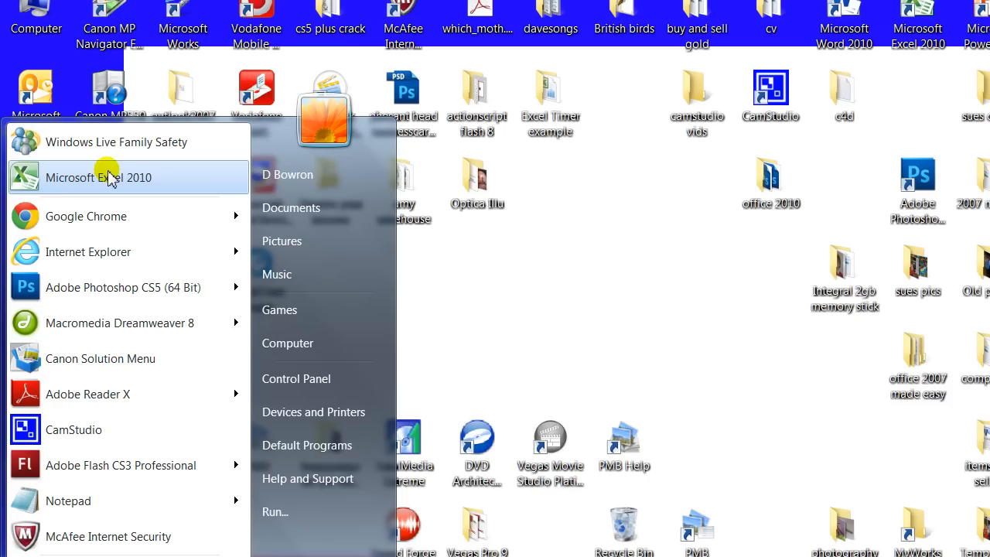
Bring up the context menu for the pinned Microsoft Excel 2010 entry
right_click(98, 177)
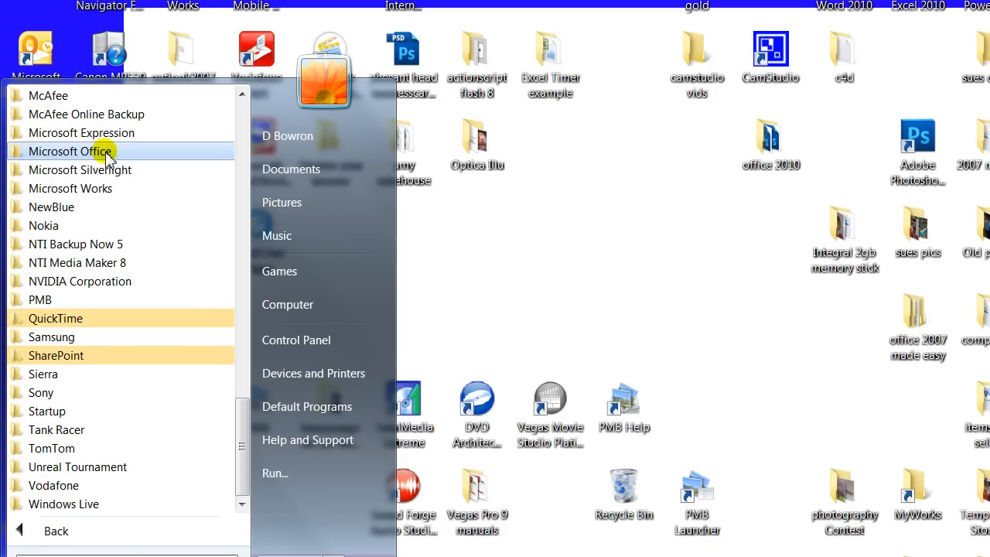
Expand Microsoft Office and bring up Excel 2010's pinning options
left_click(70, 150)
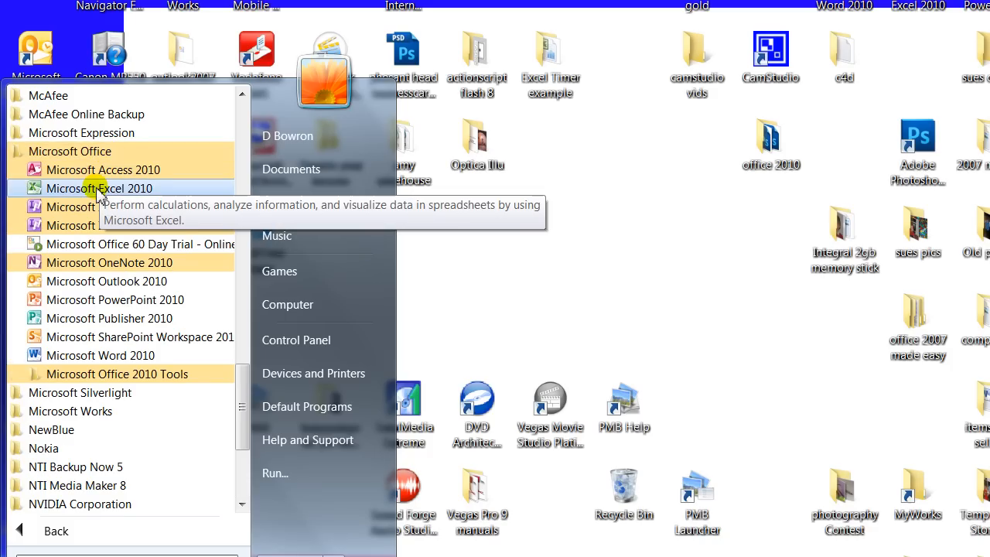
right_click(99, 188)
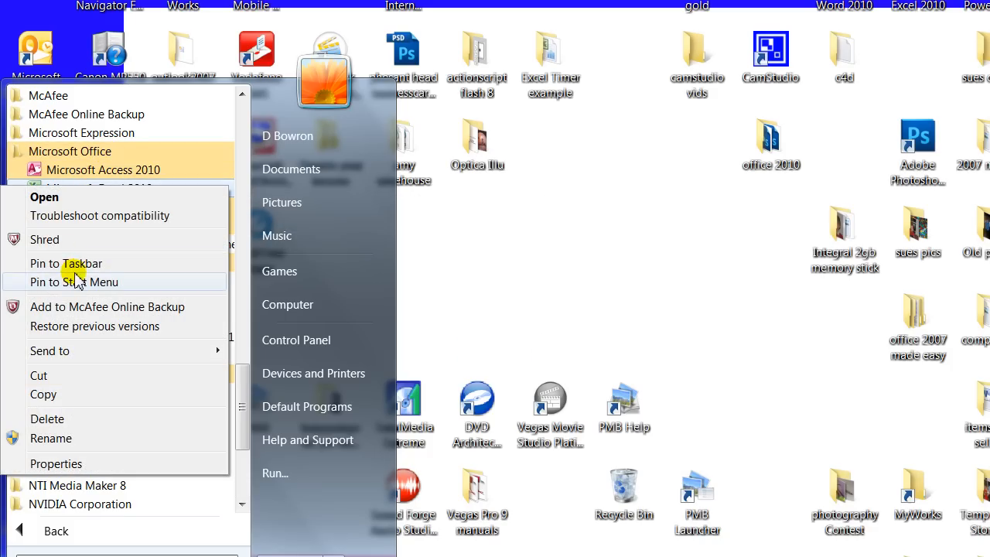
mouse_move(77, 263)
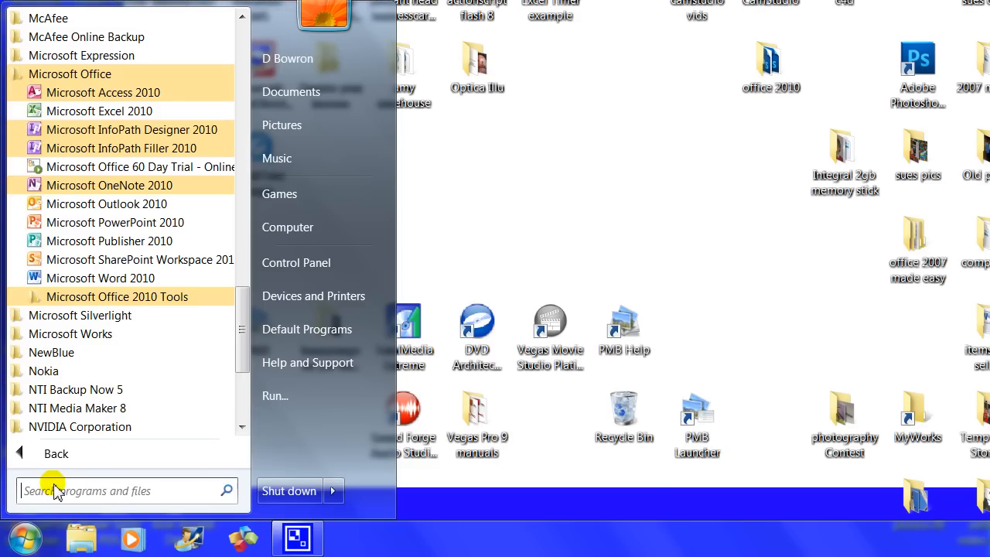
mouse_move(56, 453)
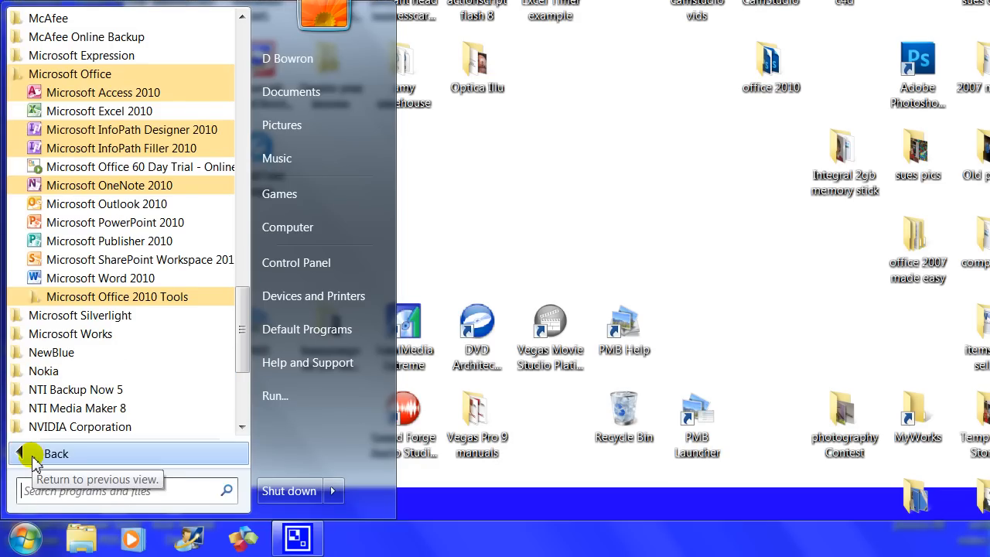
left_click(55, 453)
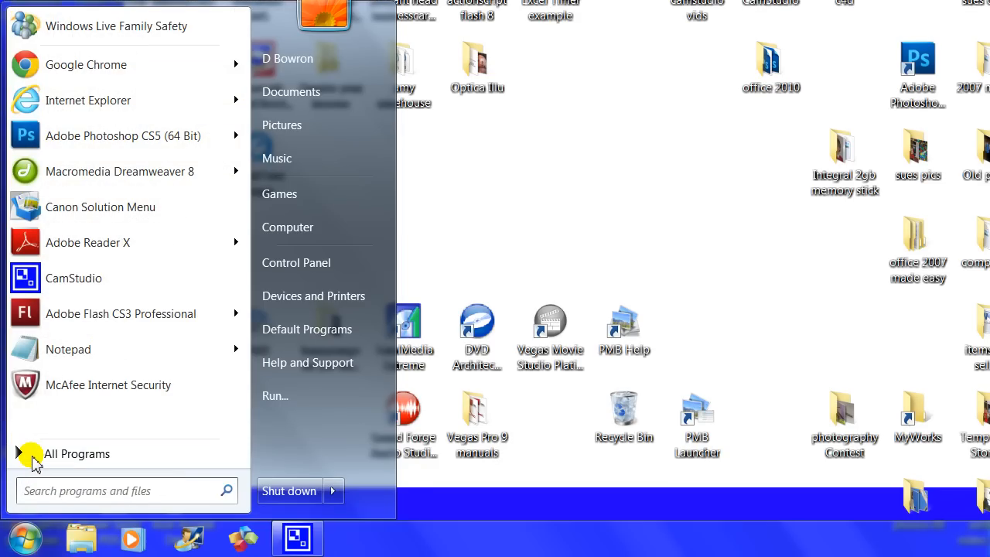
left_click(76, 454)
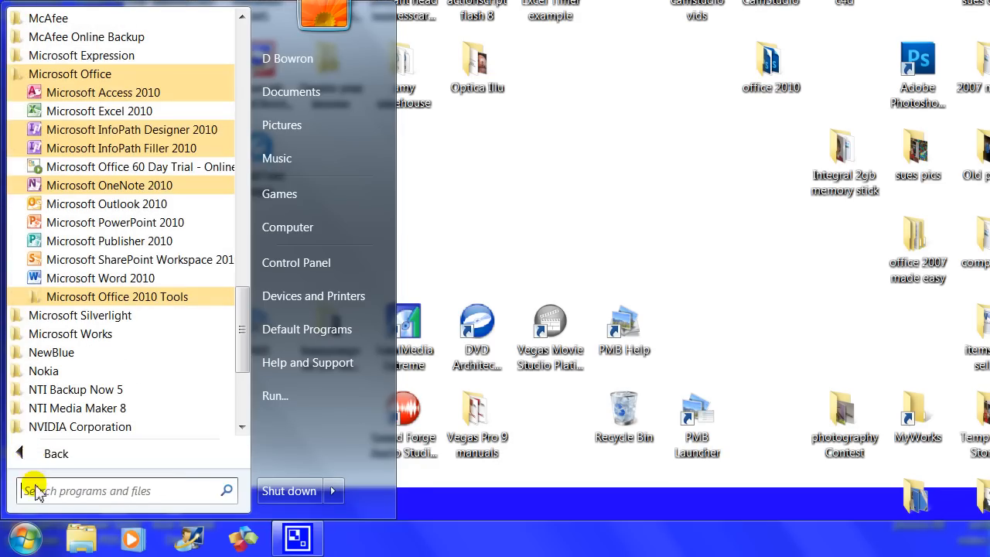